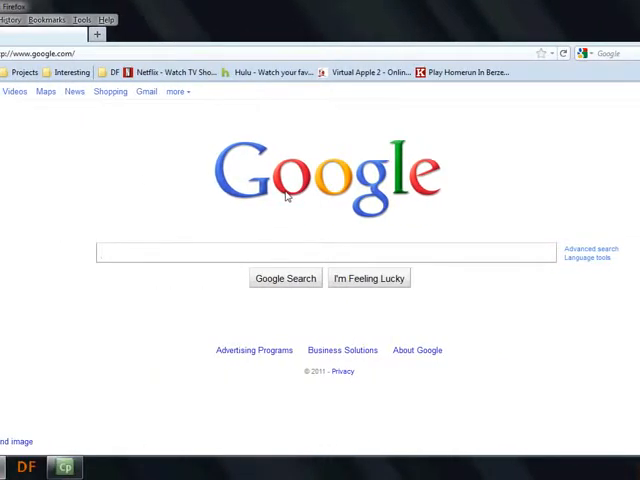
- Search Google for 'phoebus dwarf fortress' and open the Bay12 Phoebus' Graphic Set thread
type("pheou")
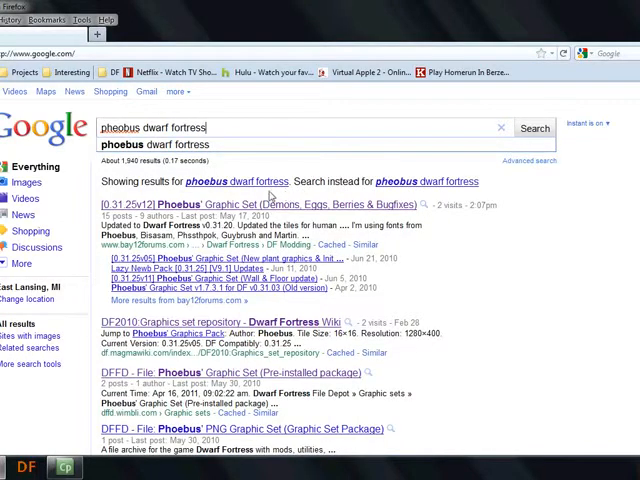
left_click(534, 128)
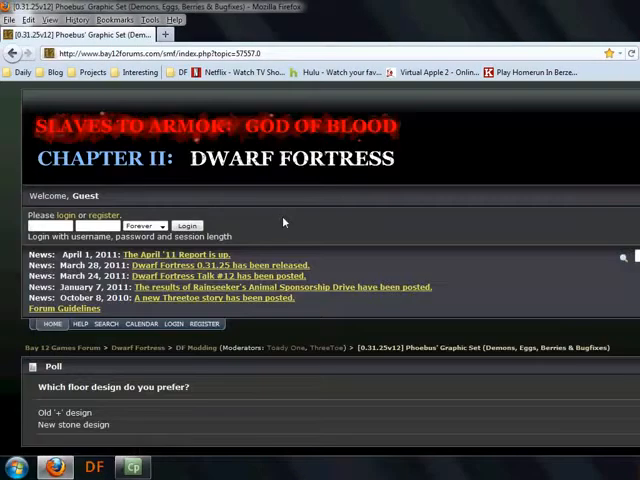
scroll("down", 3)
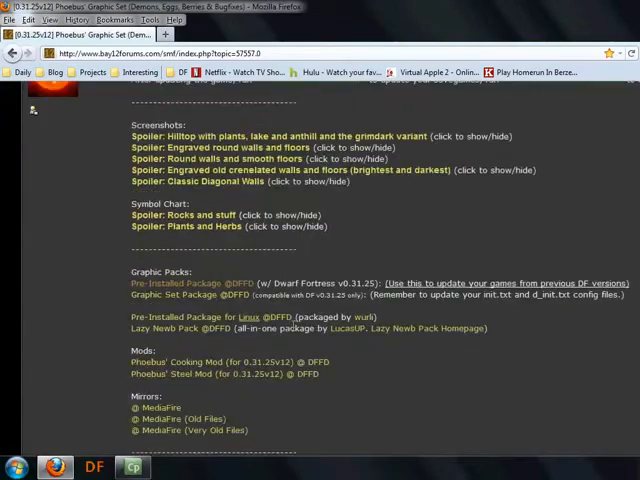
scroll("down", 3)
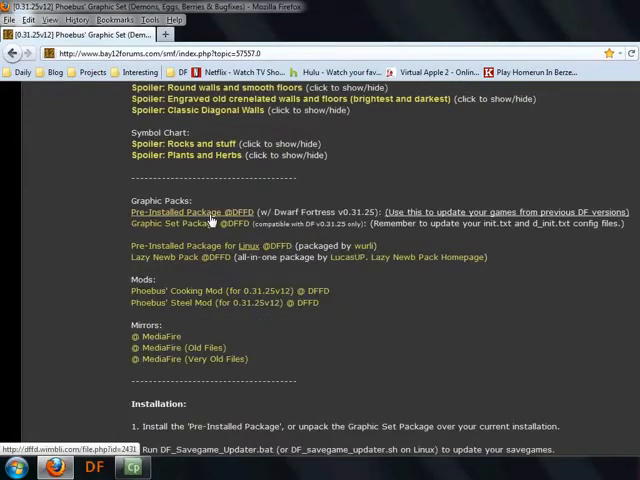
left_click(186, 212)
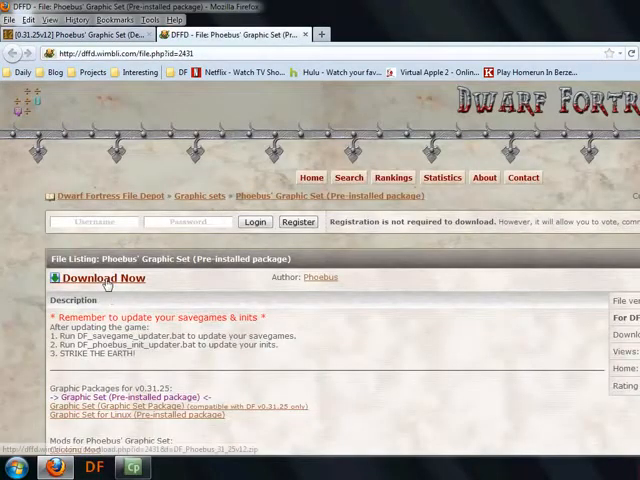
- Download DF_Phoebus_31_25v12.zip from its DFFD file page
left_click(101, 278)
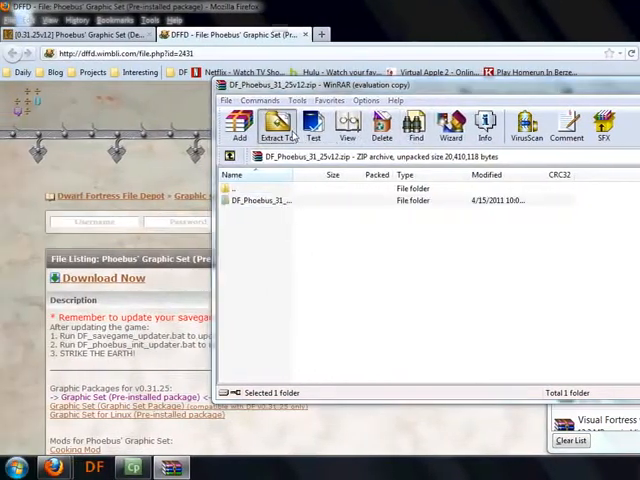
- Extract the DF_Phoebus_31_25v12 folder from the archive to the desktop
left_click(277, 125)
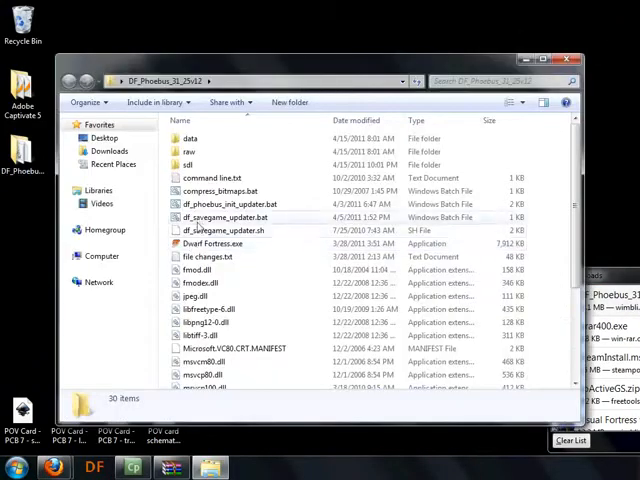
mouse_move(211, 243)
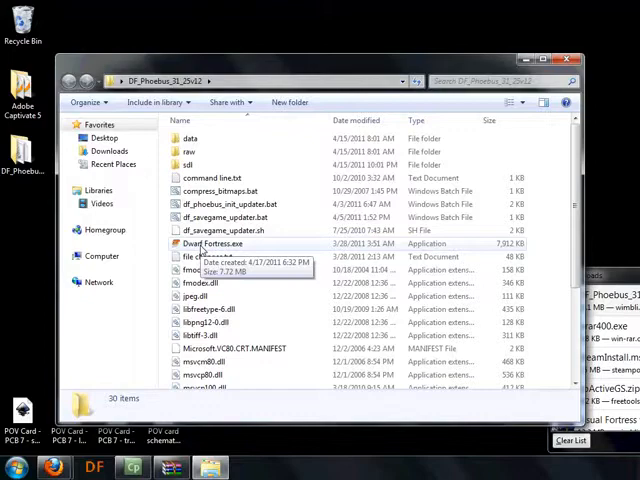
- Run Dwarf Fortress.exe from the DF_Phoebus_31_25v12 folder
double_click(216, 243)
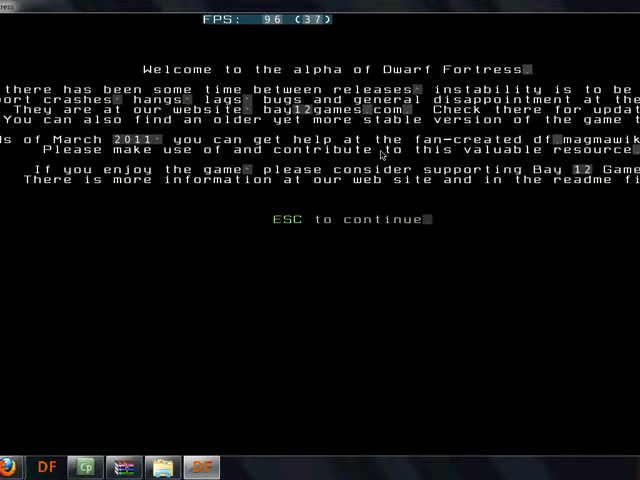
- Dismiss the alpha welcome screen to reach Create A World
key("Escape")
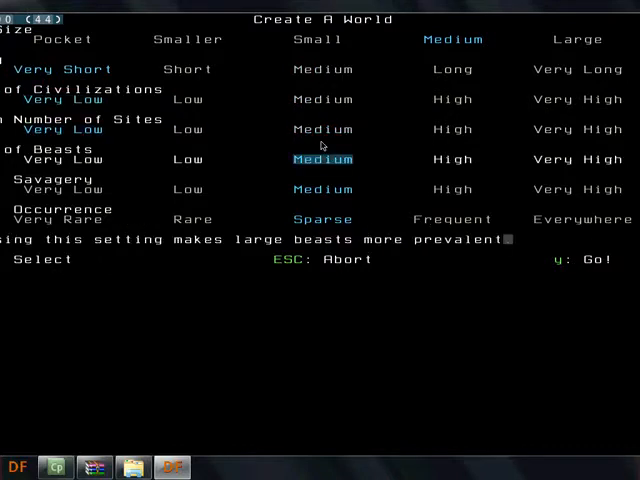
- Generate a Medium world with very short history and sparse beasts, returning to the title menu
key("down")
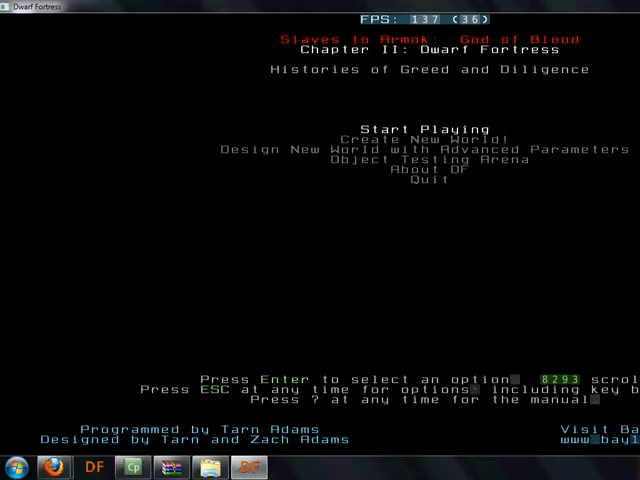
- Choose Create New World! from the title menu to reopen the world settings
key("Down")
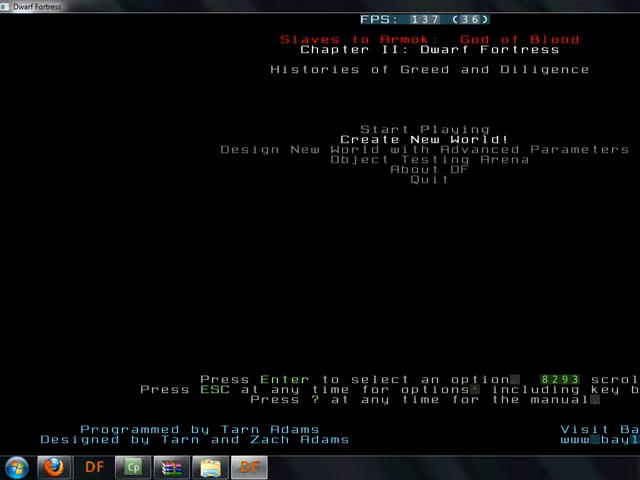
key("up")
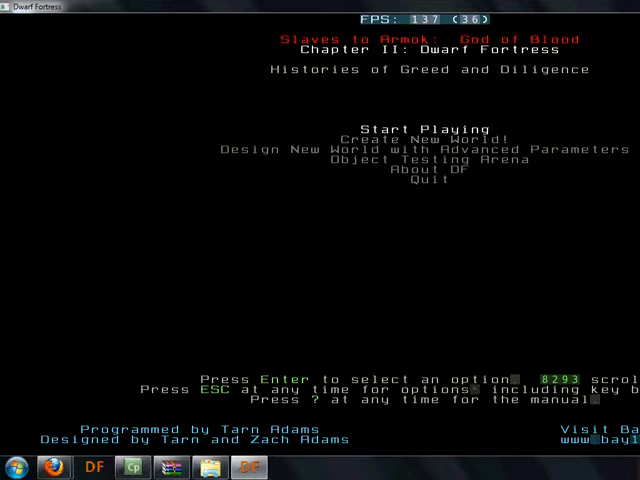
key("Down")
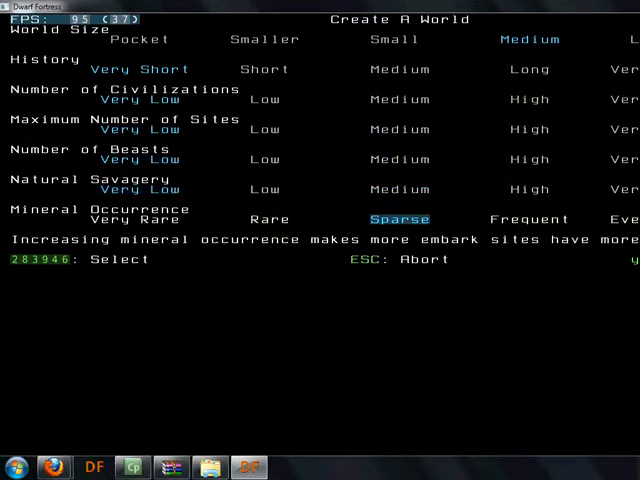
- Generate a second default world, Histories of Gluttony and Perseverance
key("Right")
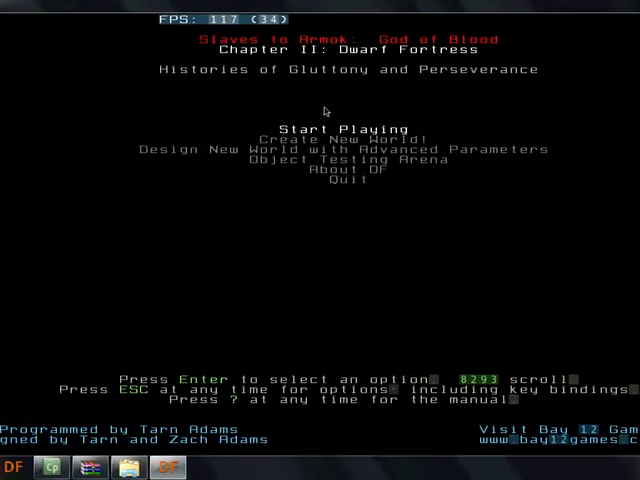
- Choose Start Playing to list worlds Zavazushul (region1) and Licevaecamo (region2)
left_click(322, 127)
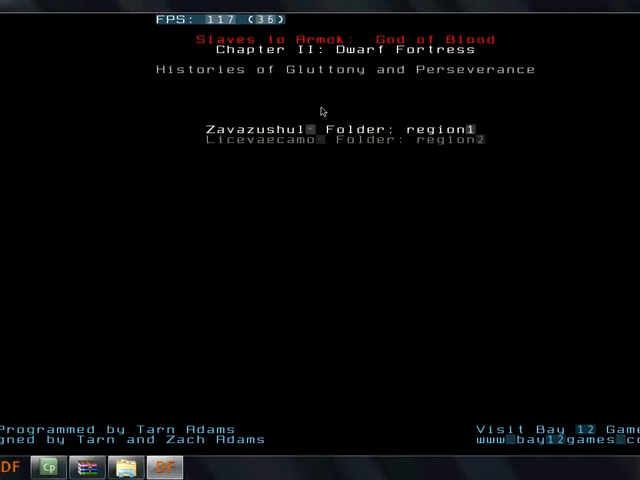